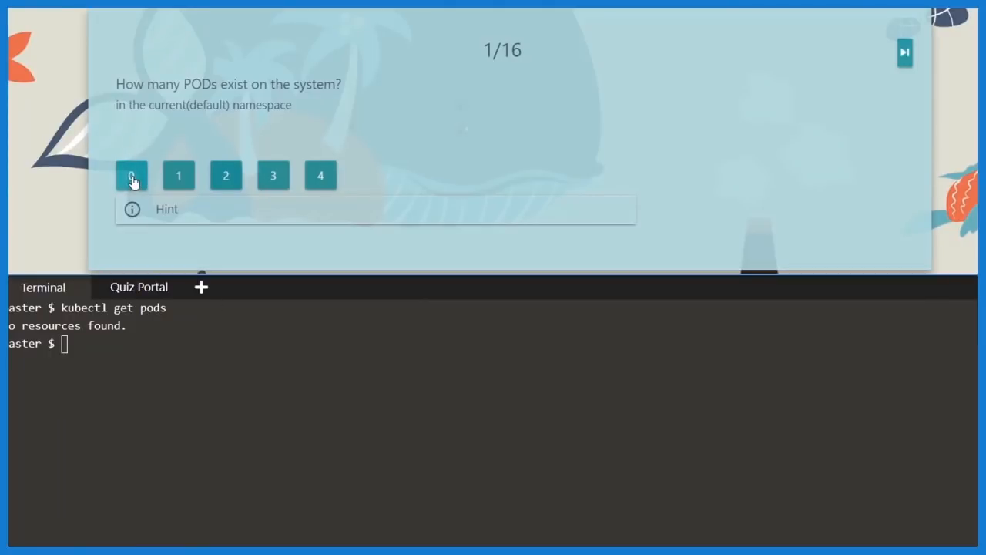
Answer 0 for the default-namespace PODs question and 0 for the ReplicaSets question
left_click(131, 175)
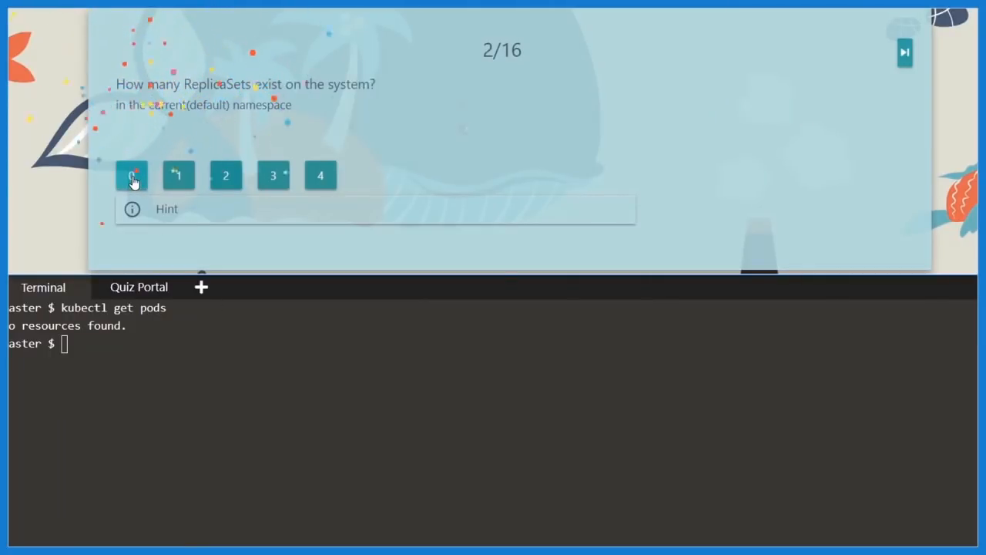
left_click(131, 175)
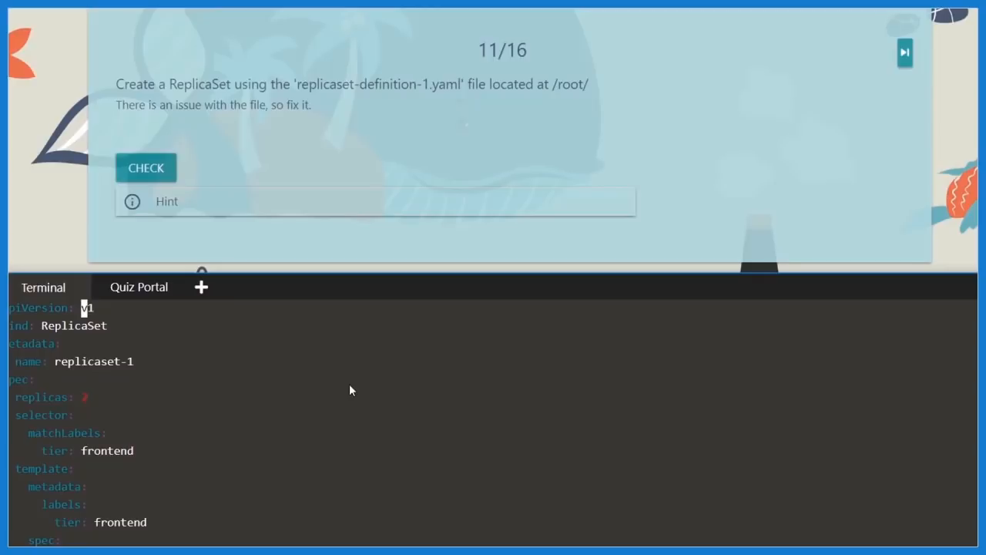
Set apiVersion to apps/v1, check question 11 (replicaset-1 not found), and begin kubectl create
type("apps/")
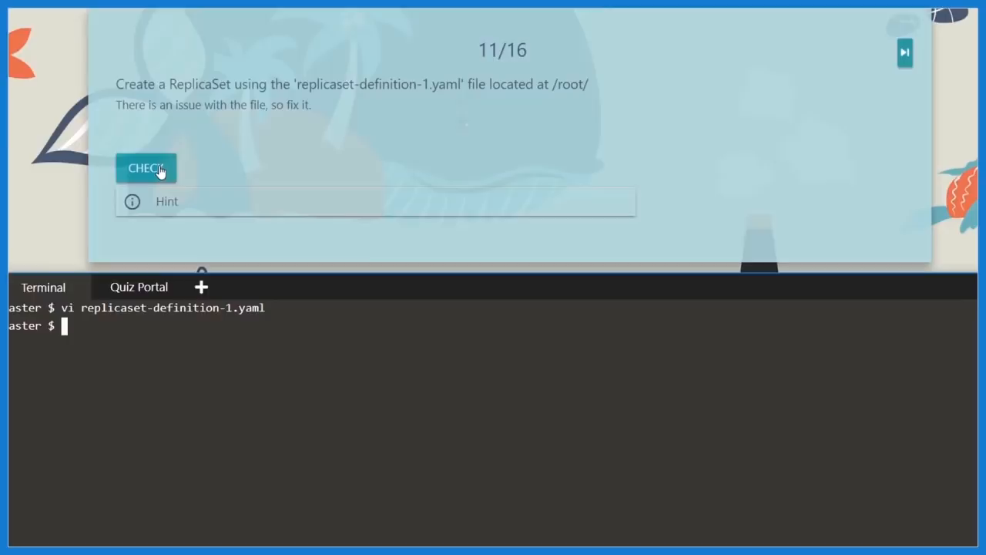
left_click(145, 168)
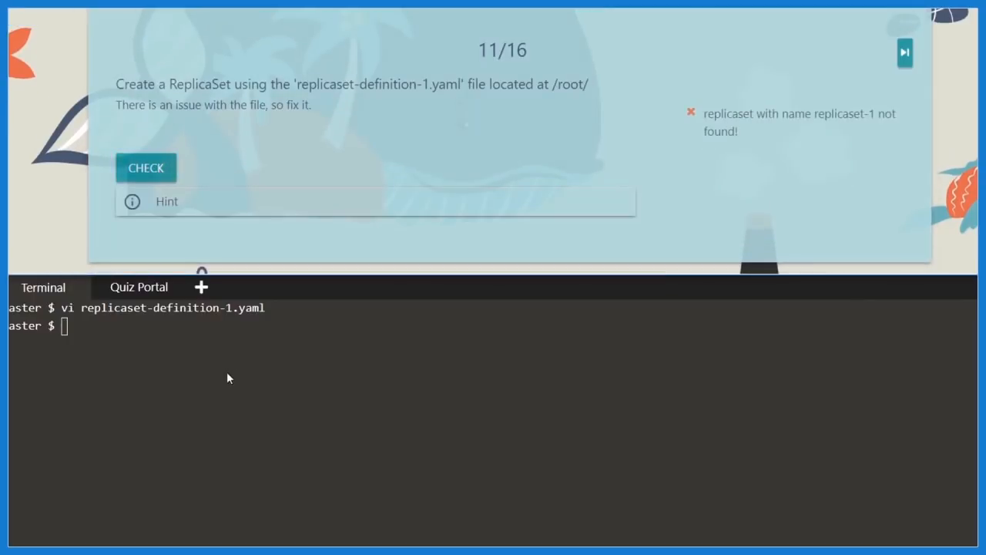
type("kubectl crea")
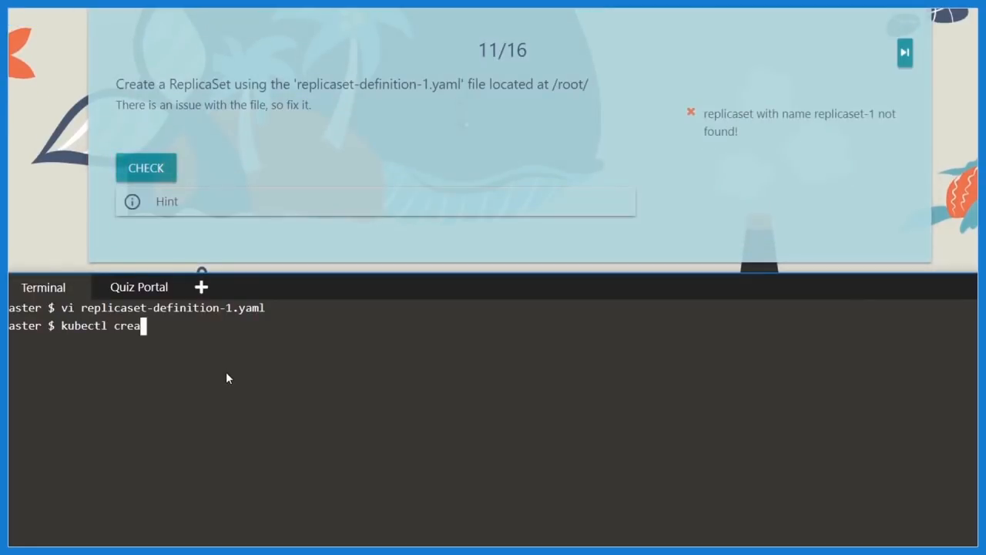